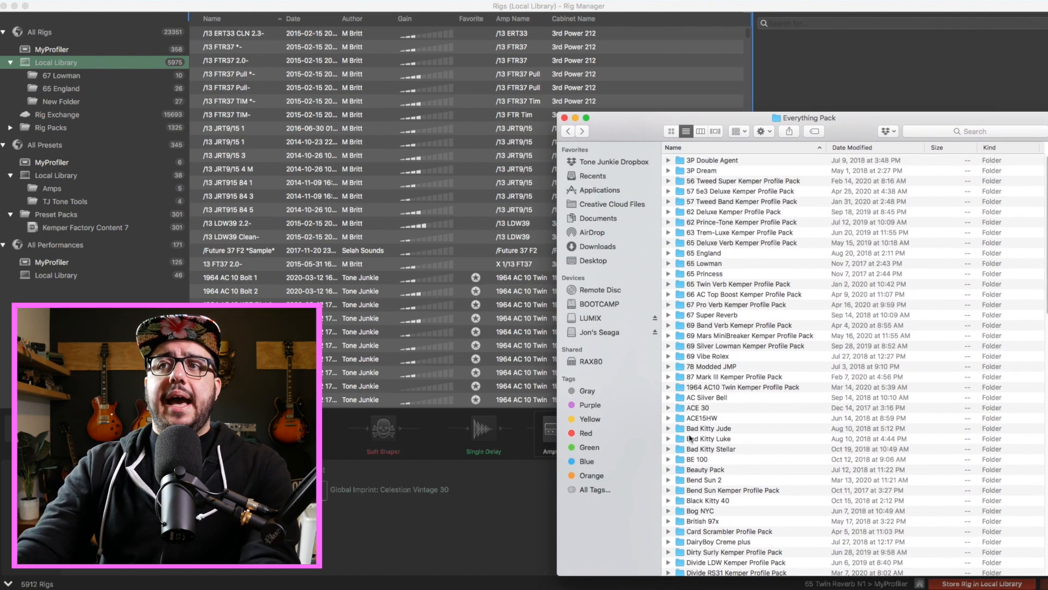
# - Bring the Rig Manager Local Library rig list in front of the Everything Pack Finder window
pyautogui.click(715, 314)
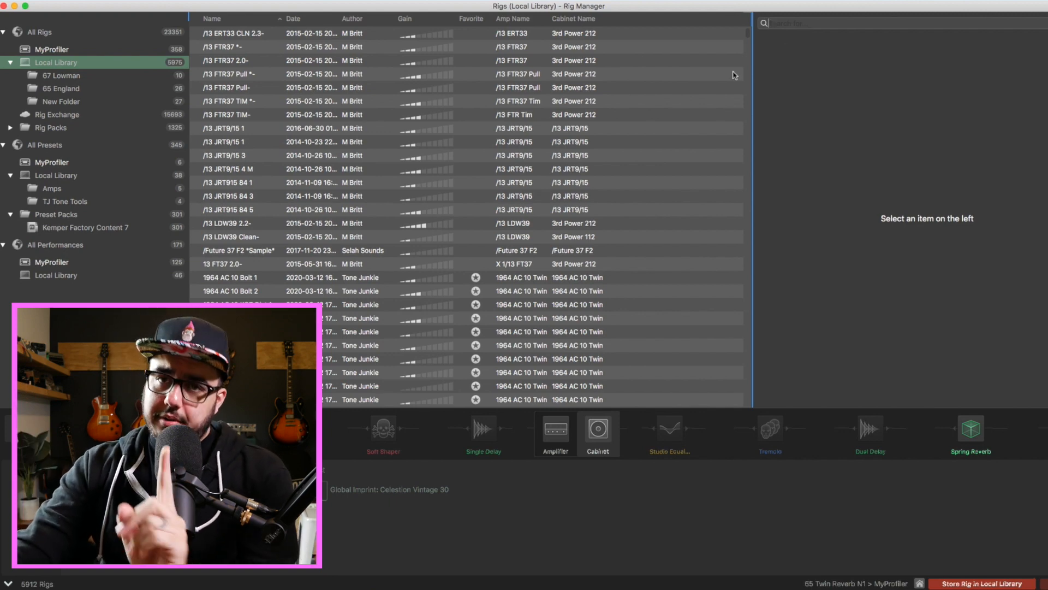
pyautogui.moveTo(707, 88)
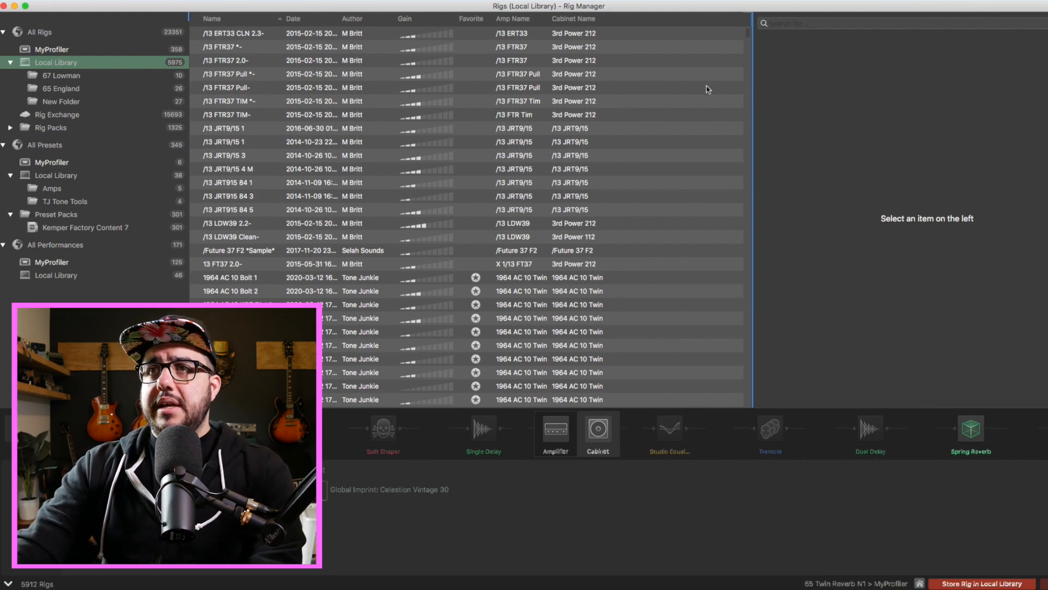
pyautogui.moveTo(658, 18)
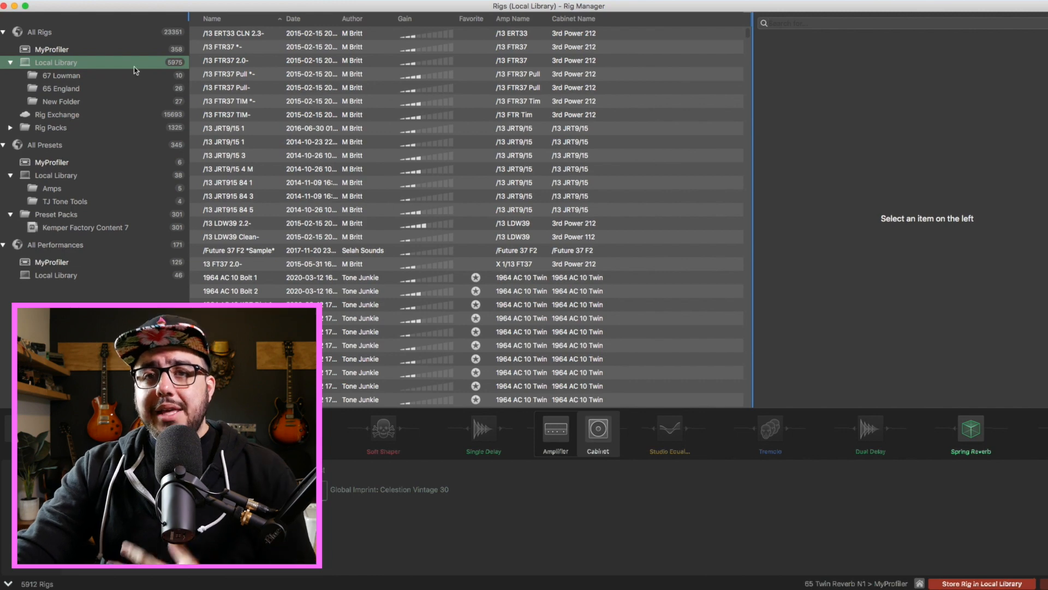
pyautogui.moveTo(181, 72)
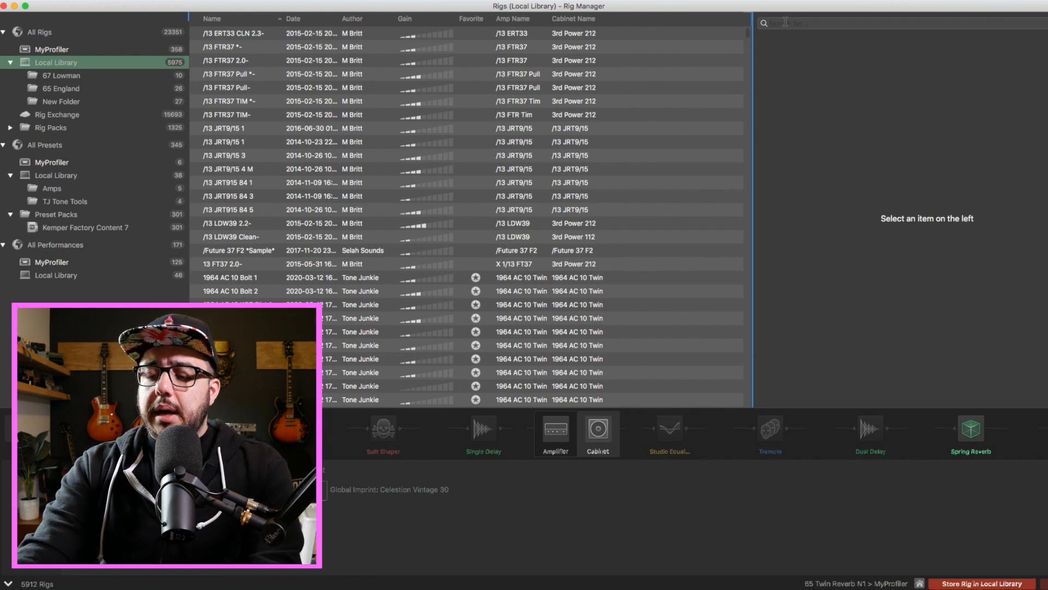
pyautogui.write('65 ti')
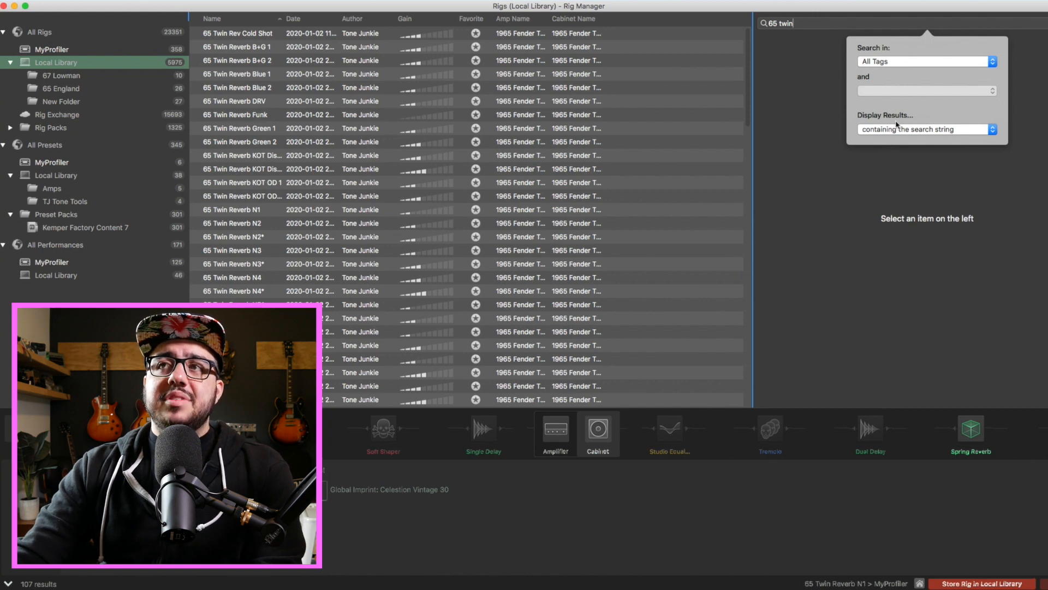
pyautogui.moveTo(253, 209)
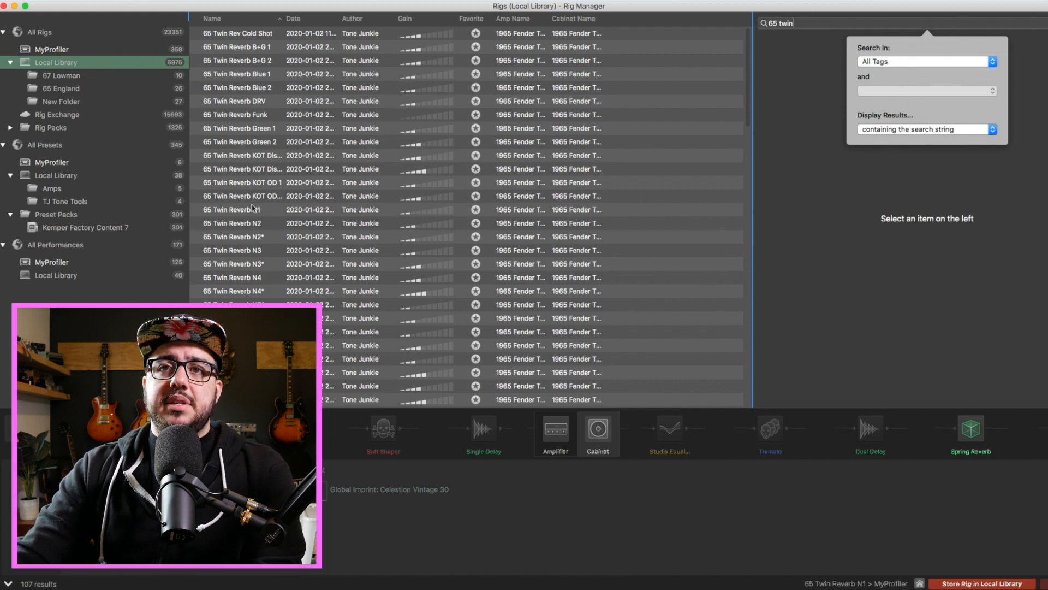
pyautogui.scroll(-3)
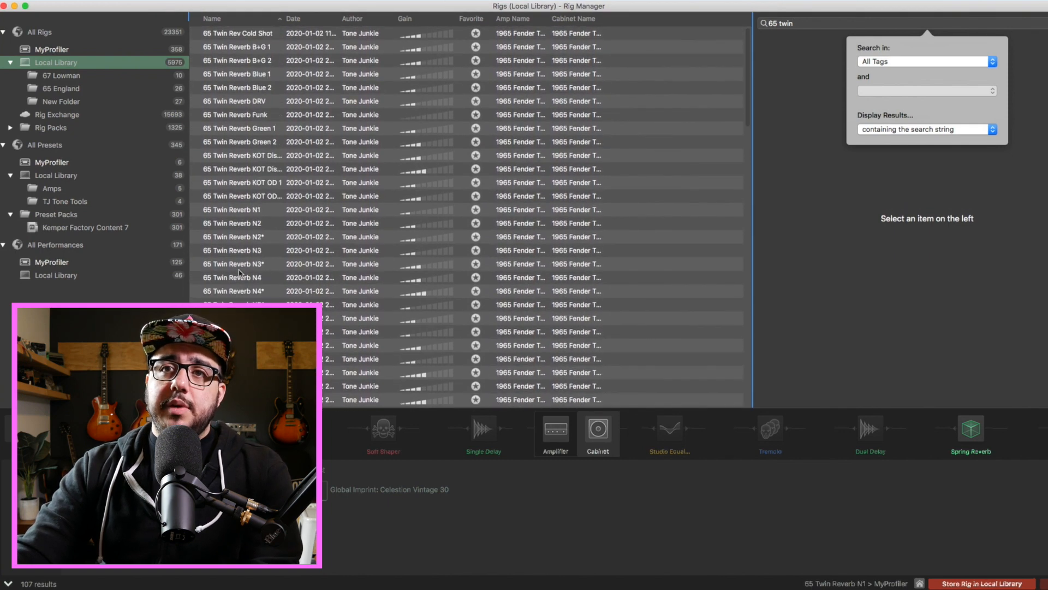
pyautogui.scroll(-3)
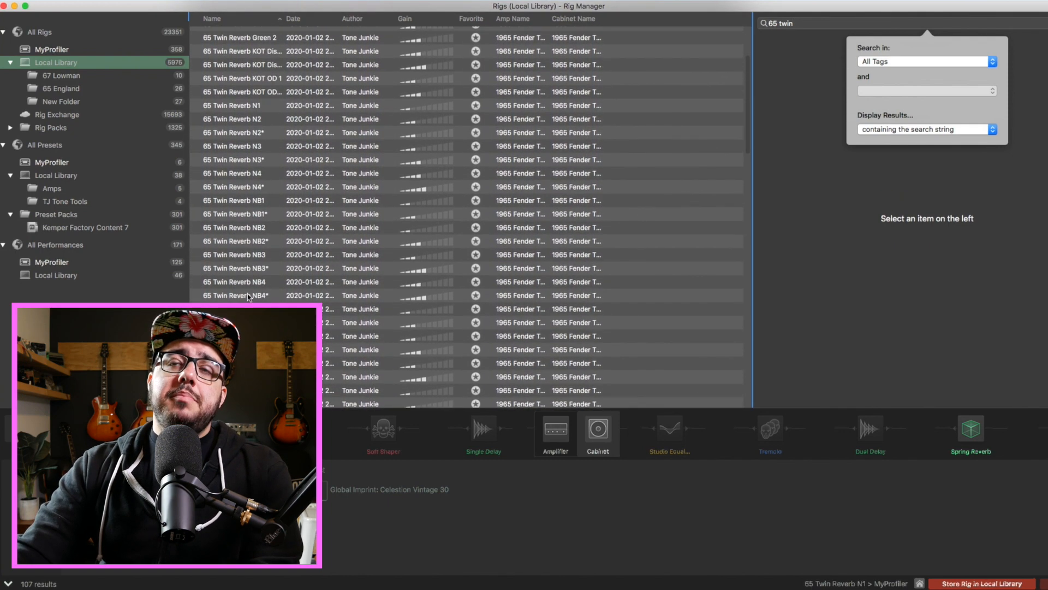
pyautogui.scroll(3)
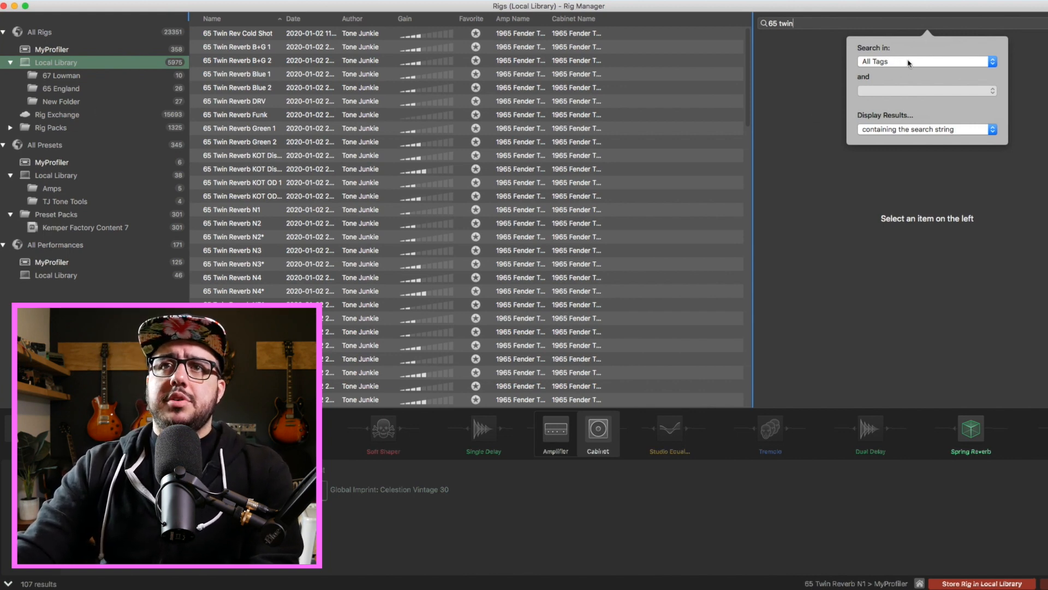
pyautogui.click(924, 60)
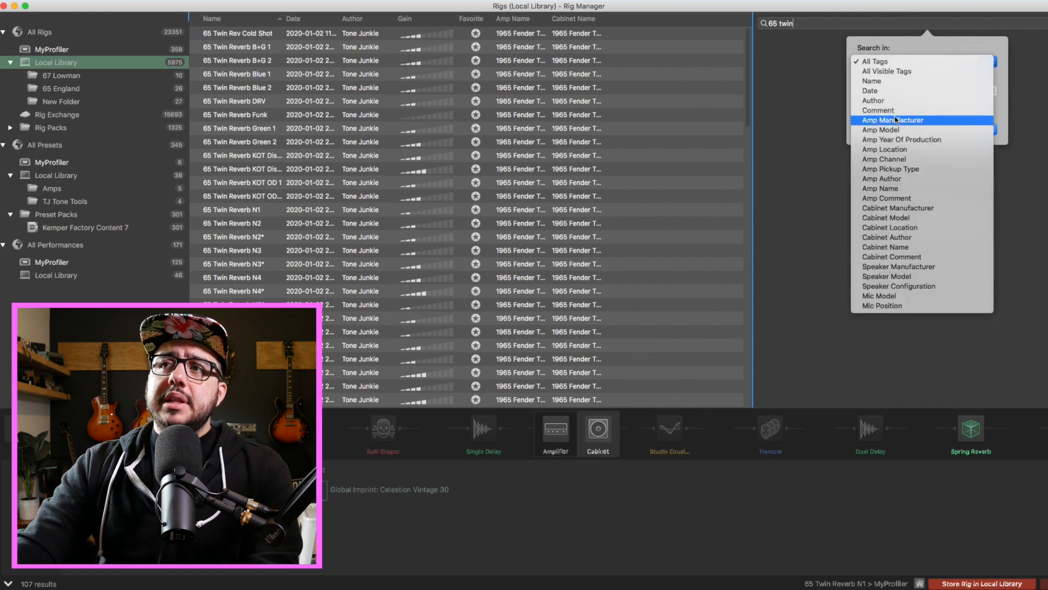
pyautogui.moveTo(886, 198)
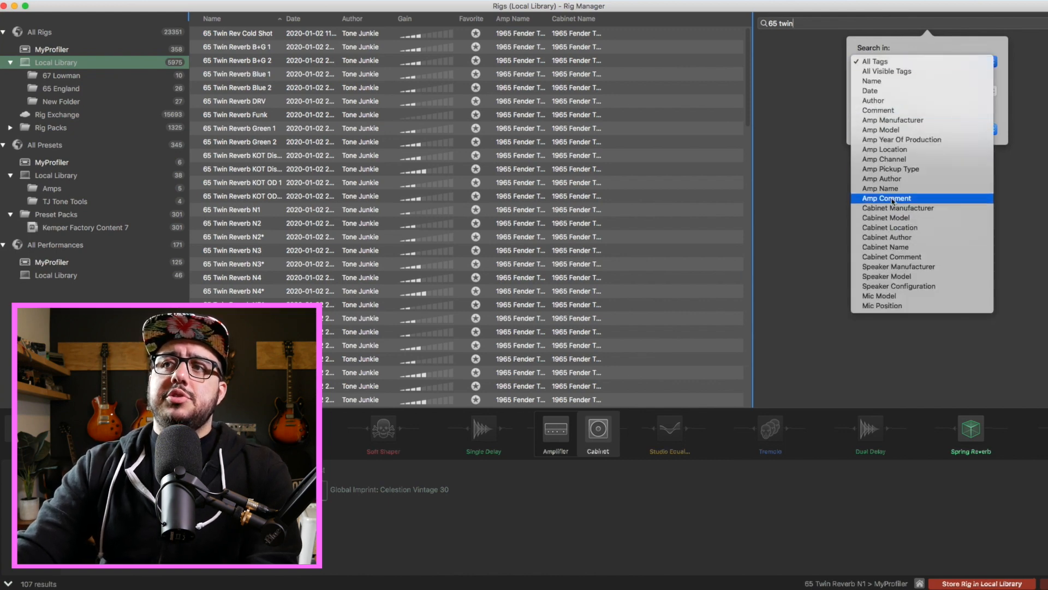
pyautogui.moveTo(892, 119)
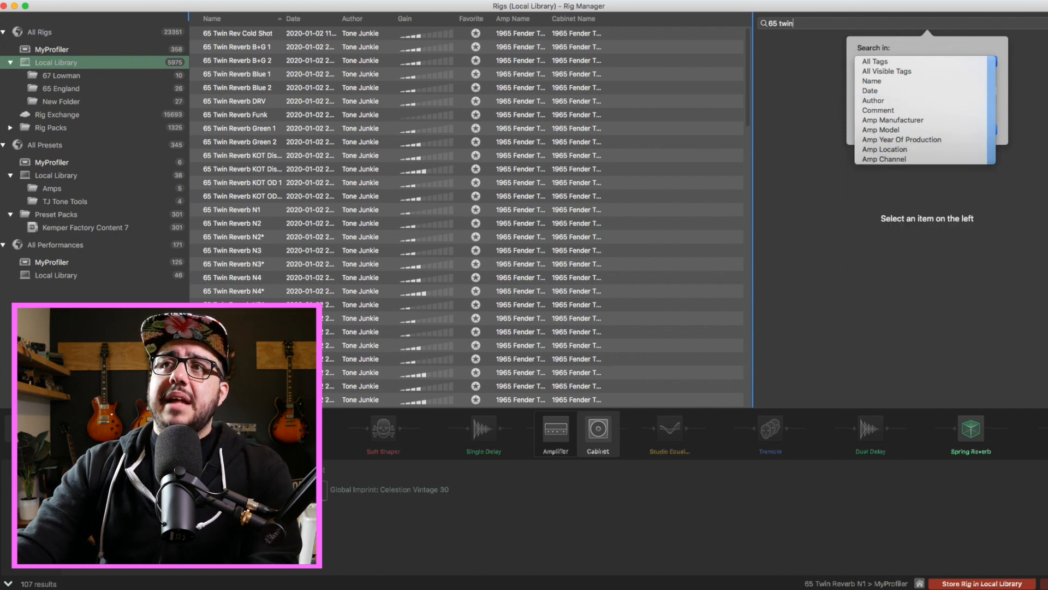
pyautogui.click(775, 23)
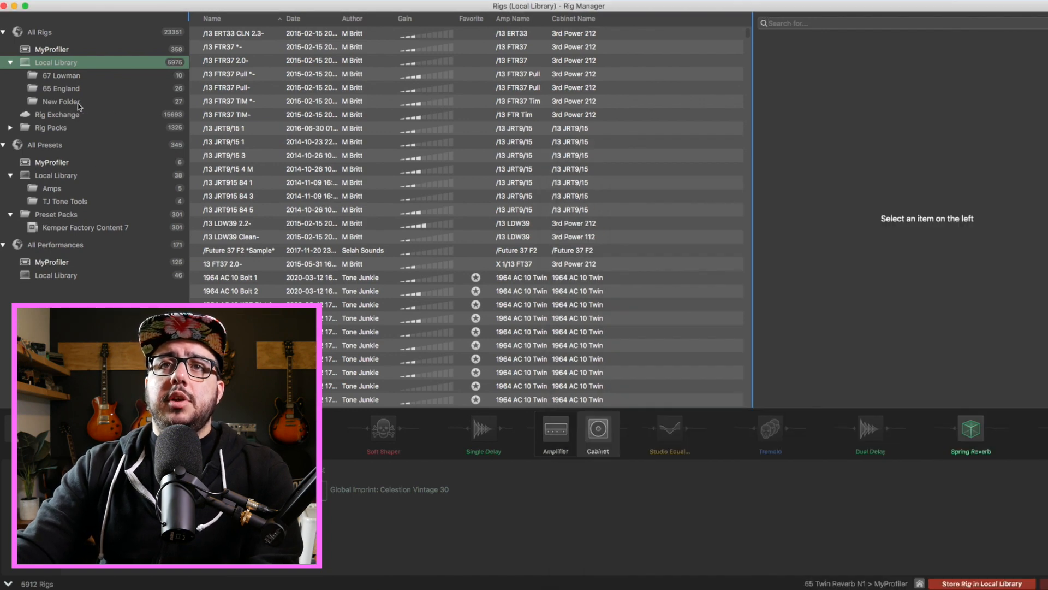
# - Delete New Folder and import the 67 Pro Verb Kemper Profile Pack folder into Local Library
pyautogui.rightClick(60, 101)
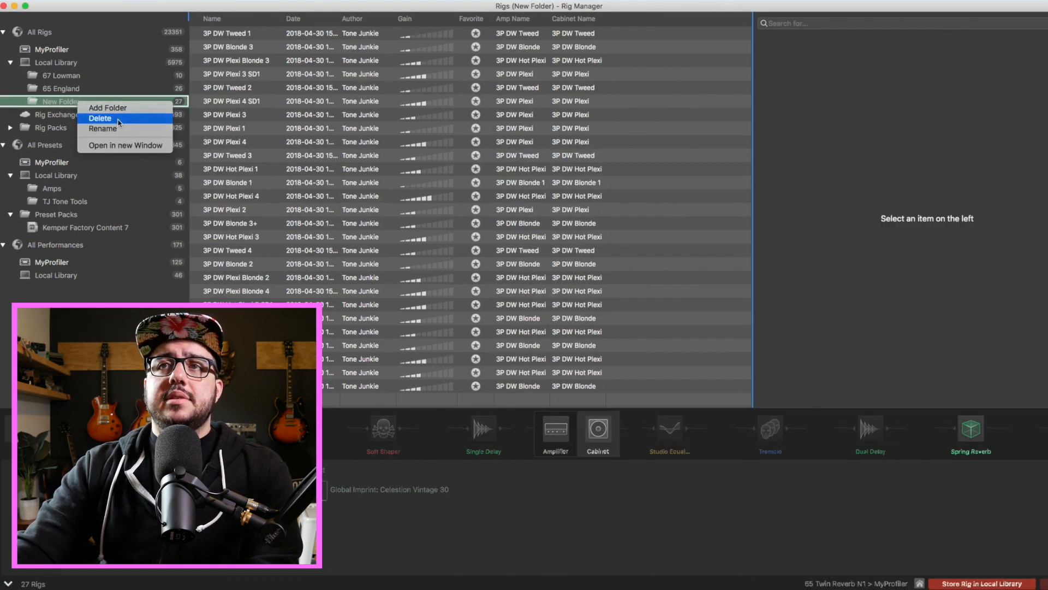
pyautogui.click(99, 119)
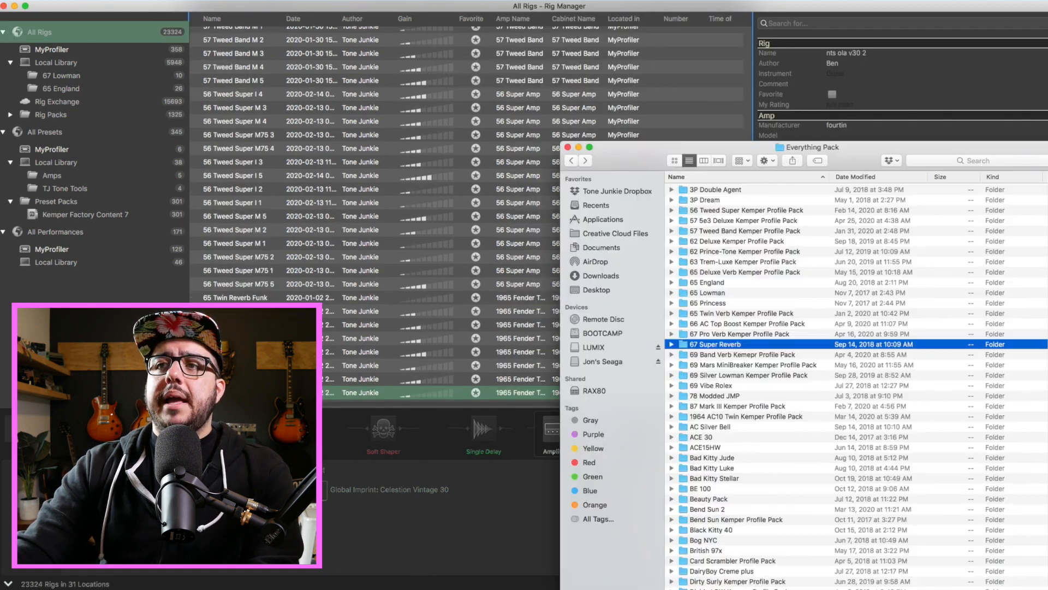
pyautogui.click(741, 334)
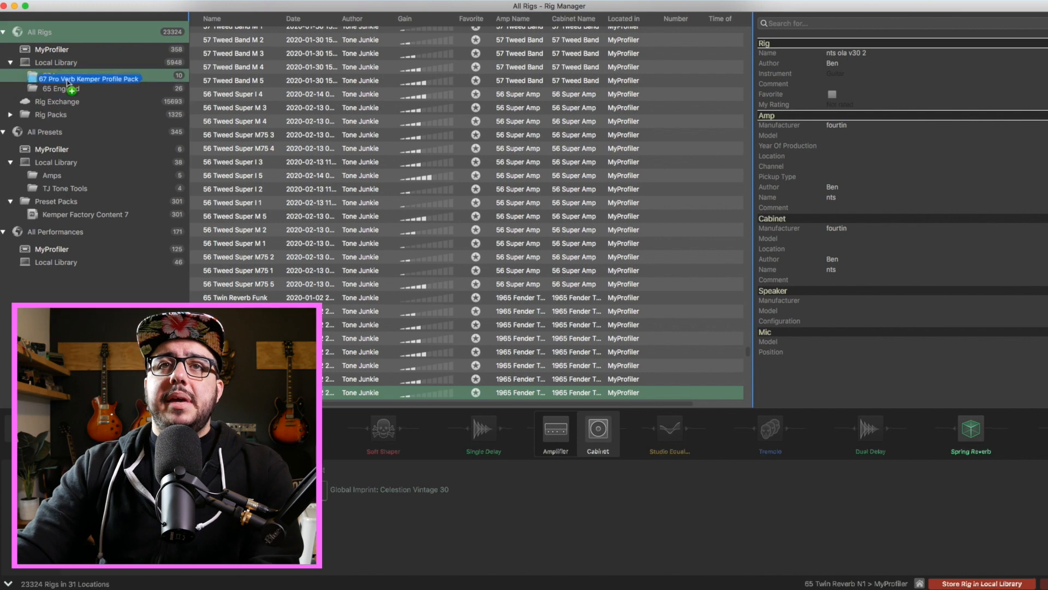
pyautogui.moveTo(86, 78); pyautogui.dragTo(111, 94)
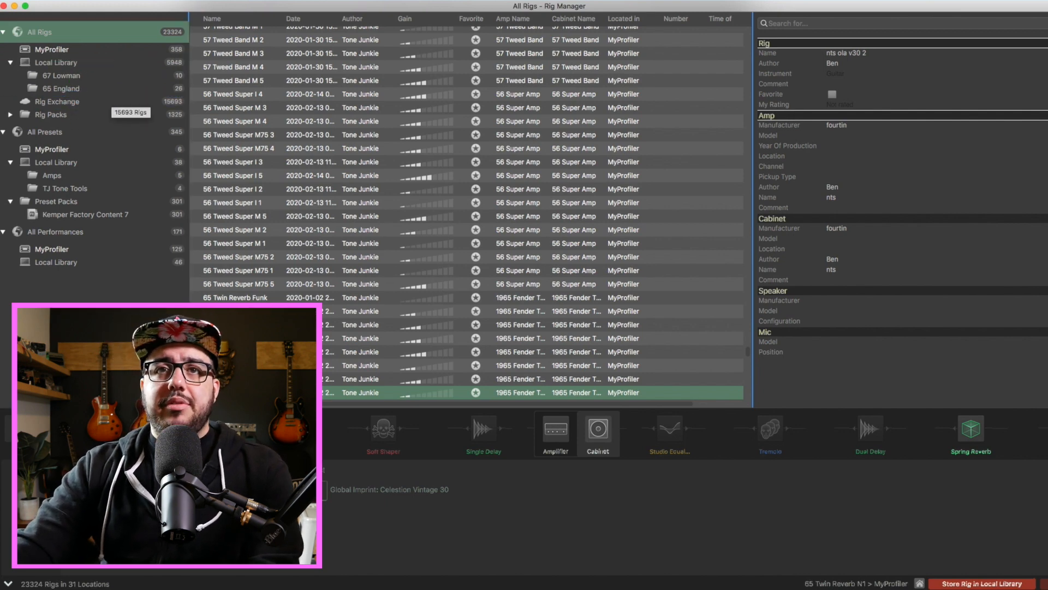
pyautogui.click(57, 62)
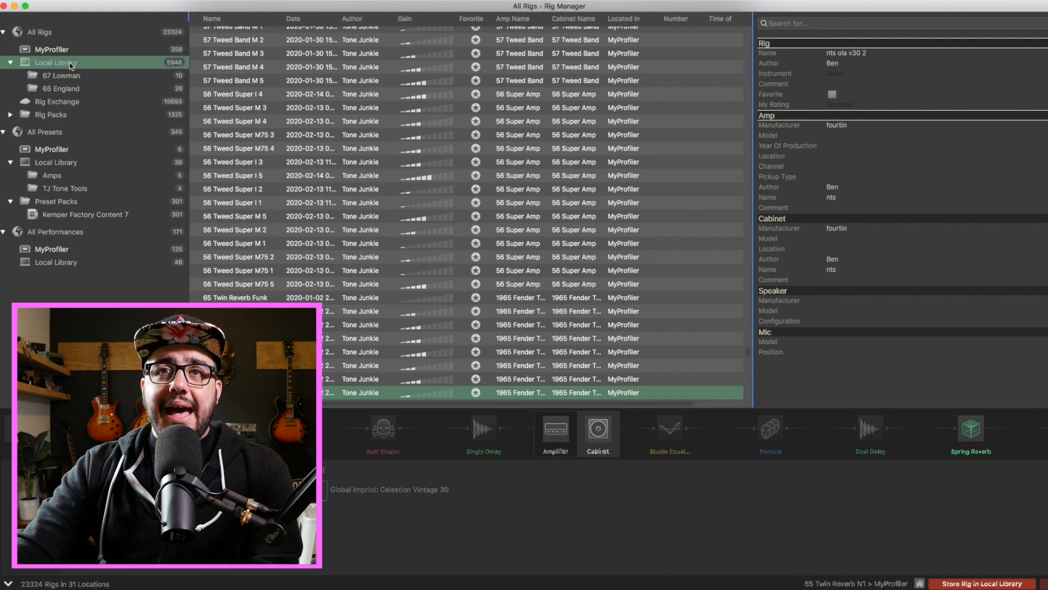
pyautogui.click(56, 62)
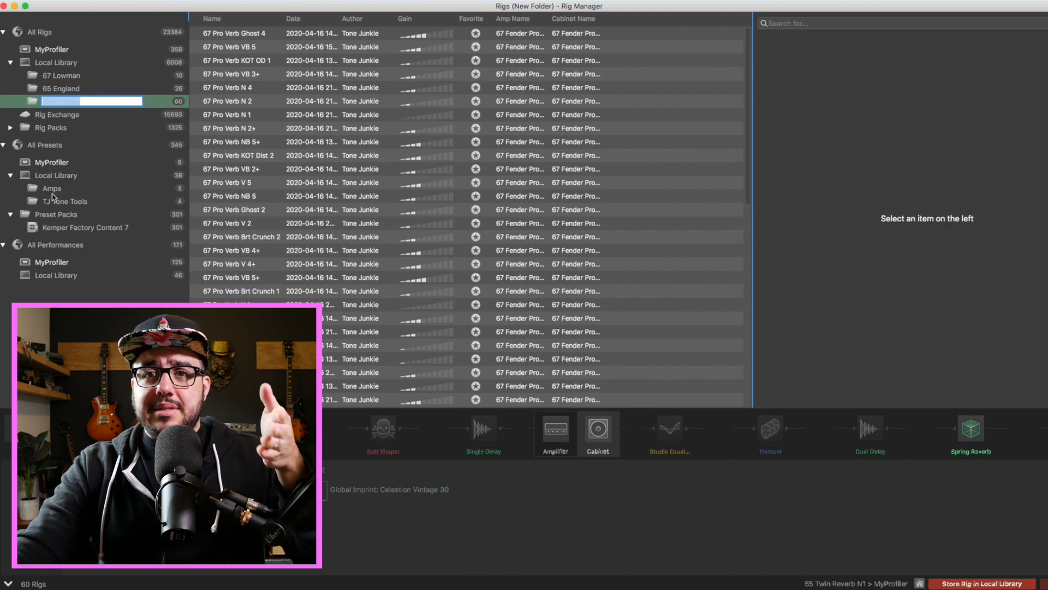
pyautogui.moveTo(62, 268)
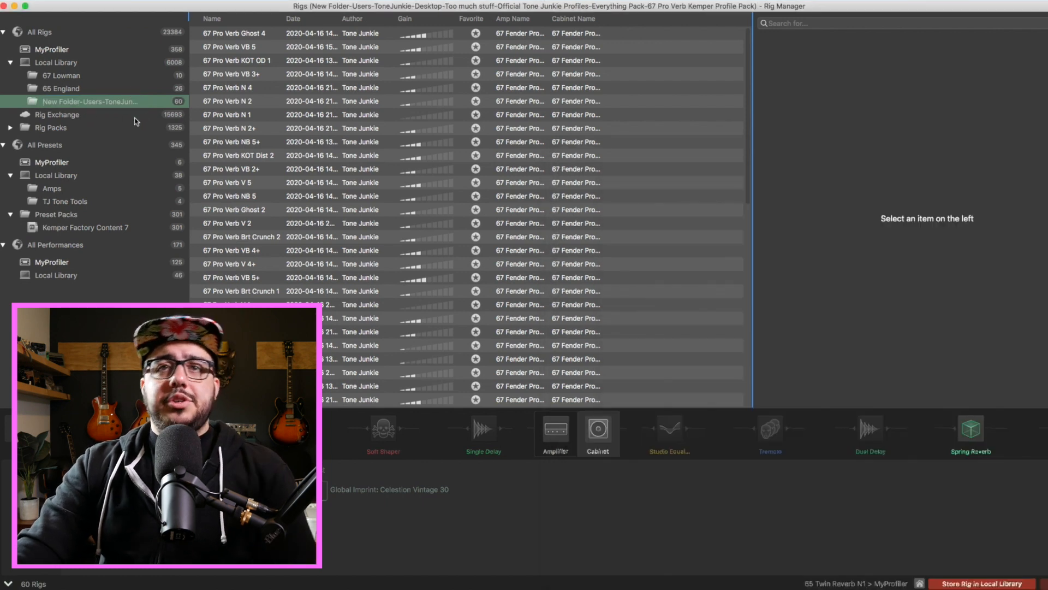
# - Double-click the auto-named 60-rig Pro Verb folder to try renaming it
pyautogui.doubleClick(90, 101)
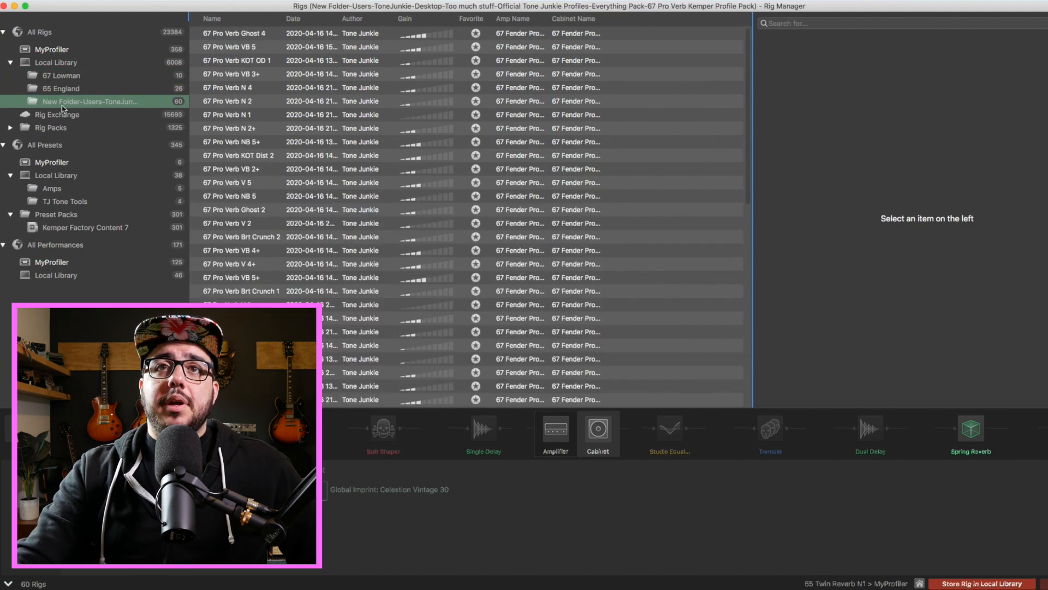
# - Rename the imported 60-rig folder to '67 Pro Verb Kemper Profile Pack'
pyautogui.doubleClick(90, 101)
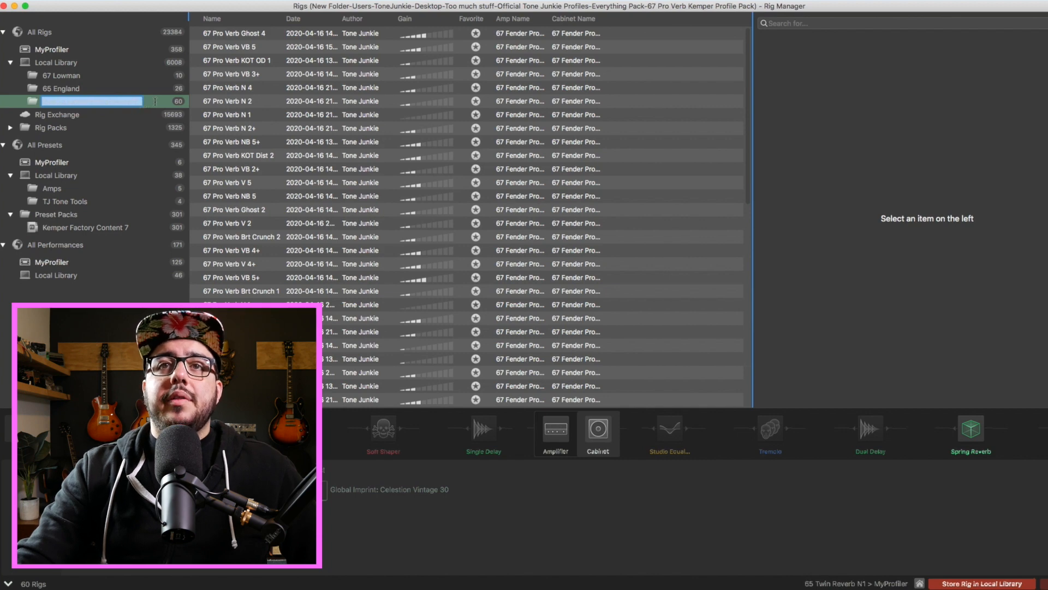
pyautogui.write('Pro Verb Kemper Profile Pack')
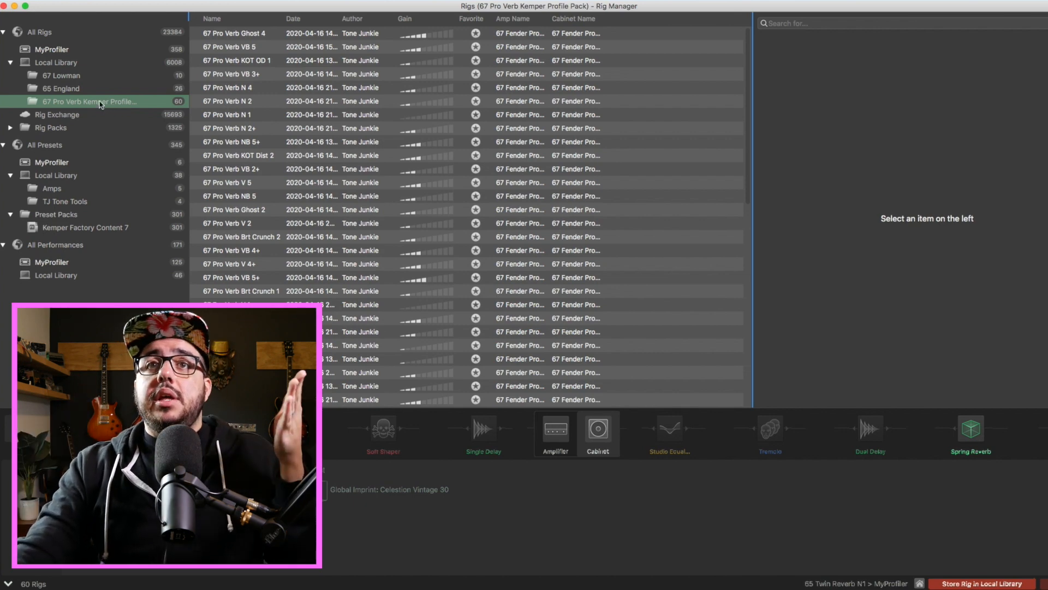
# - View the 65 England rigs, then return to the 67 Pro Verb Kemper Profile Pack folder
pyautogui.click(60, 87)
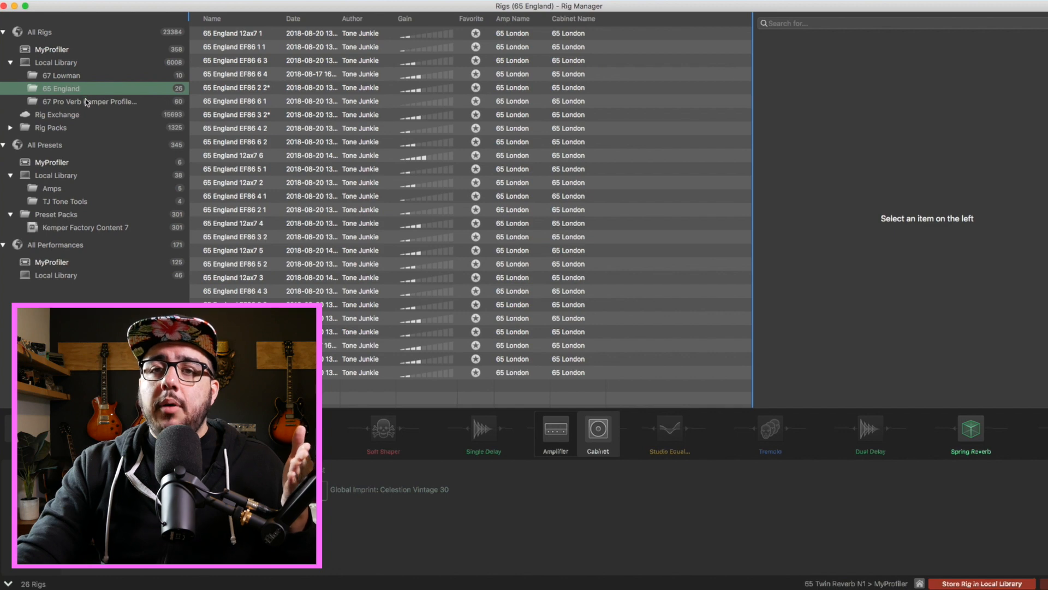
pyautogui.click(94, 101)
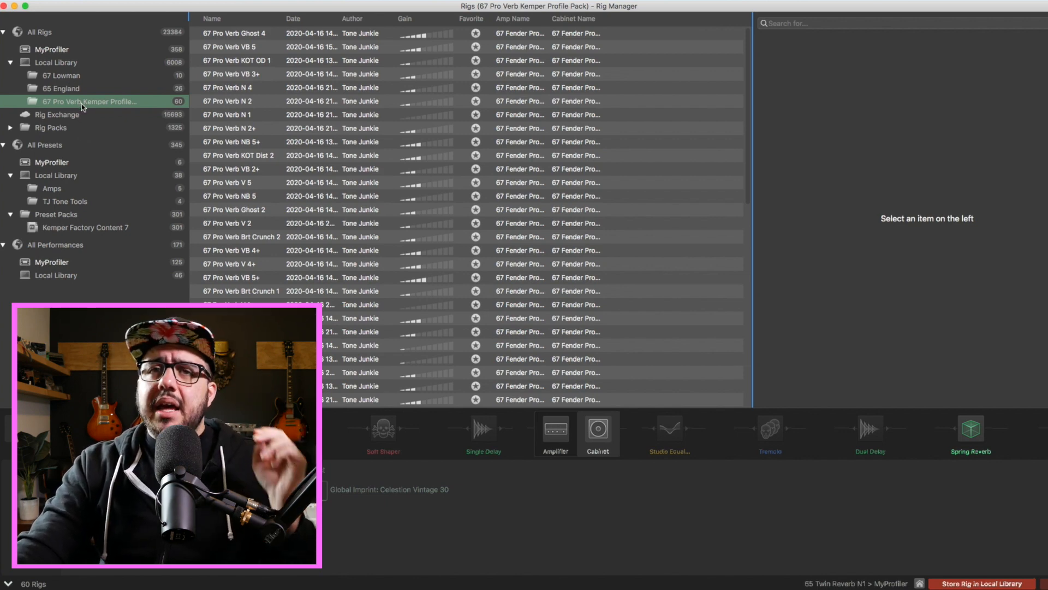
pyautogui.moveTo(74, 117)
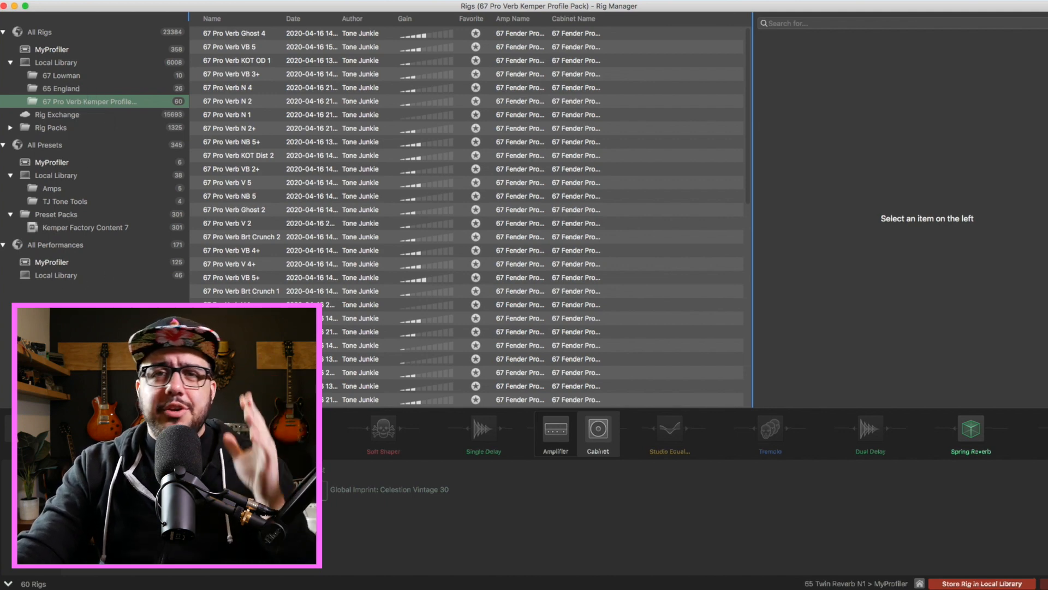
pyautogui.moveTo(100, 269)
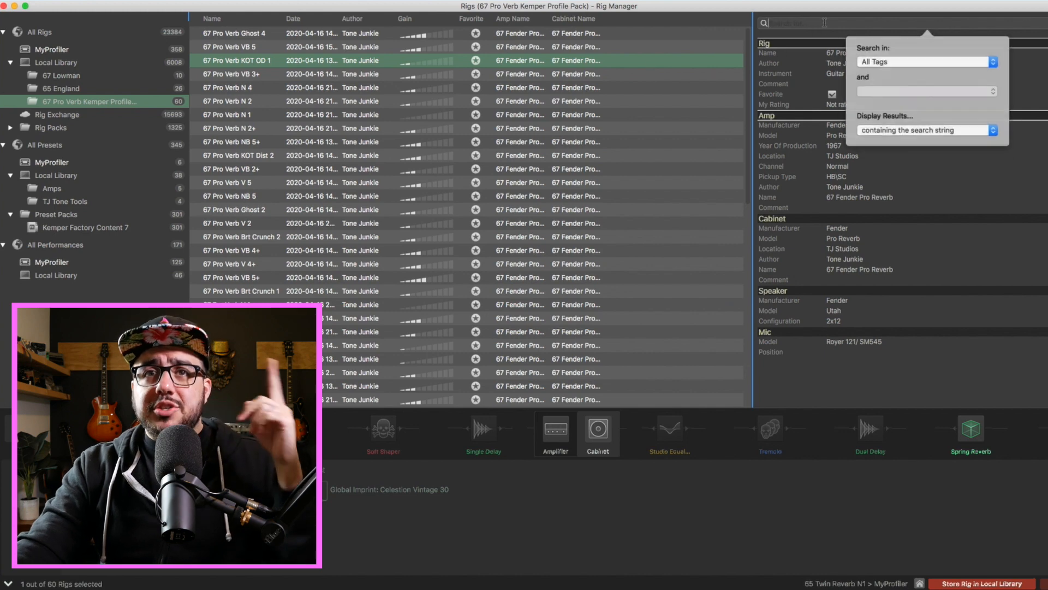
# - List the 26 rigs in the 65 England folder
pyautogui.click(60, 87)
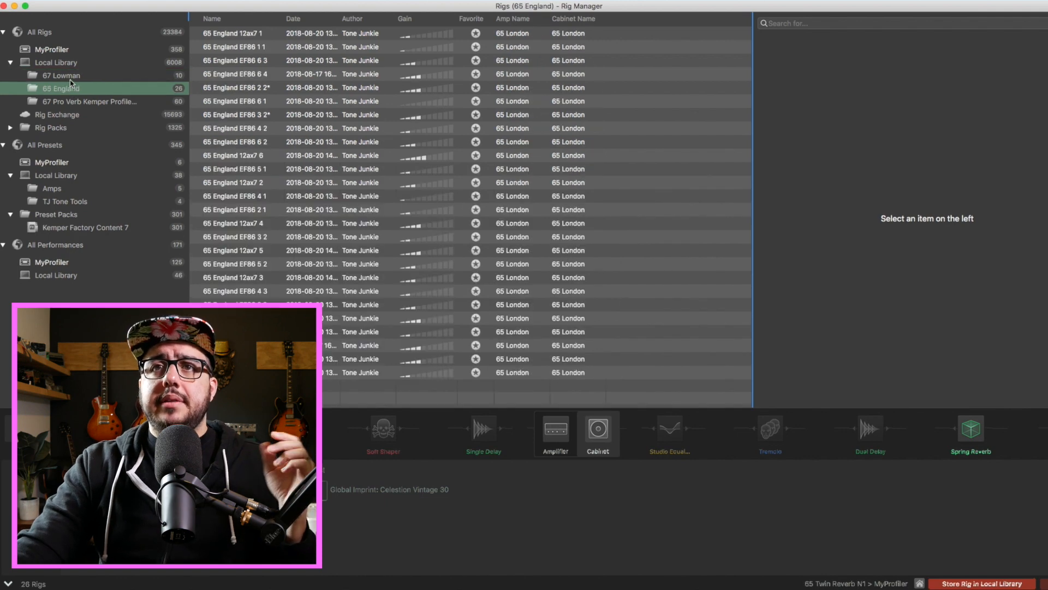
# - Sort by Name and show 67 Lowman's ten rigs in descending name order
pyautogui.click(211, 18)
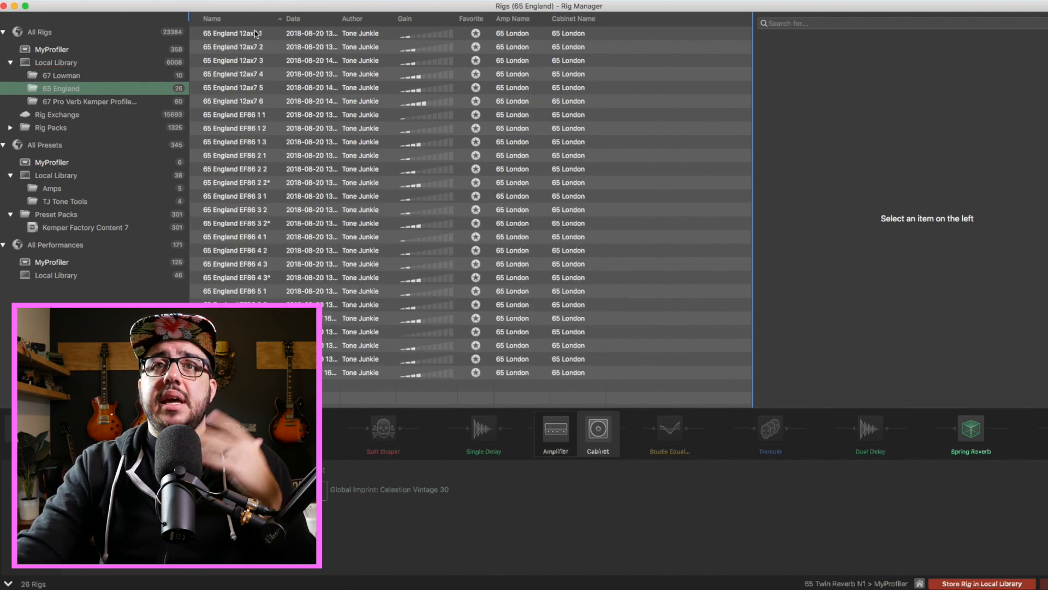
pyautogui.click(61, 75)
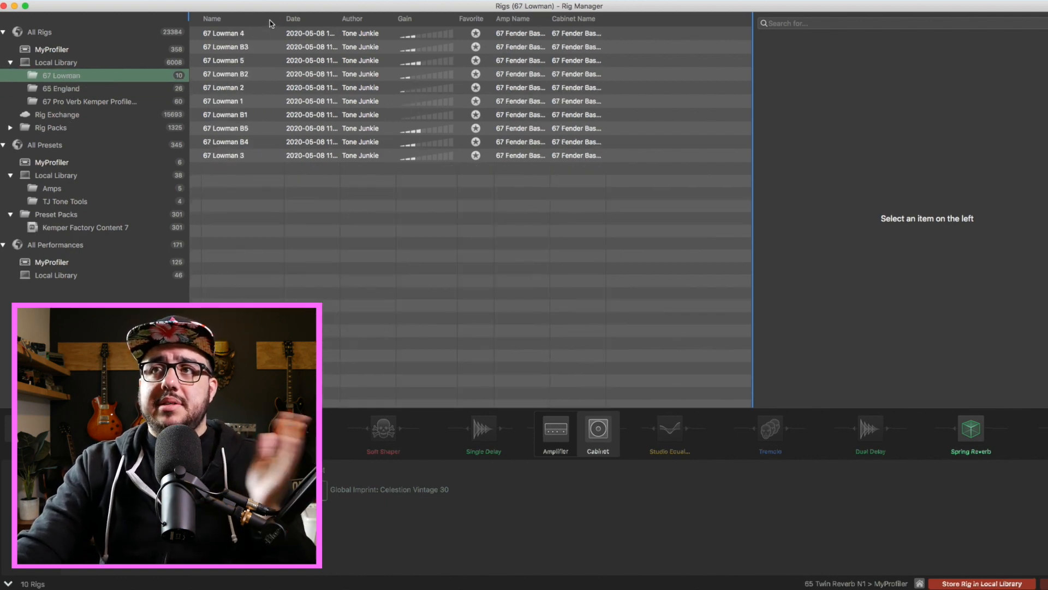
pyautogui.click(211, 18)
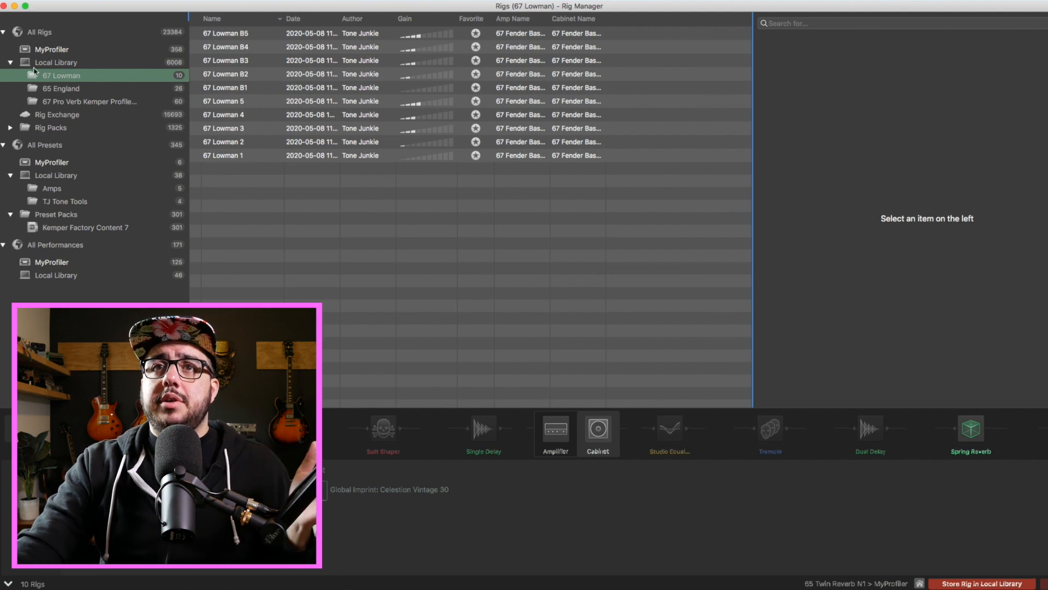
pyautogui.click(52, 48)
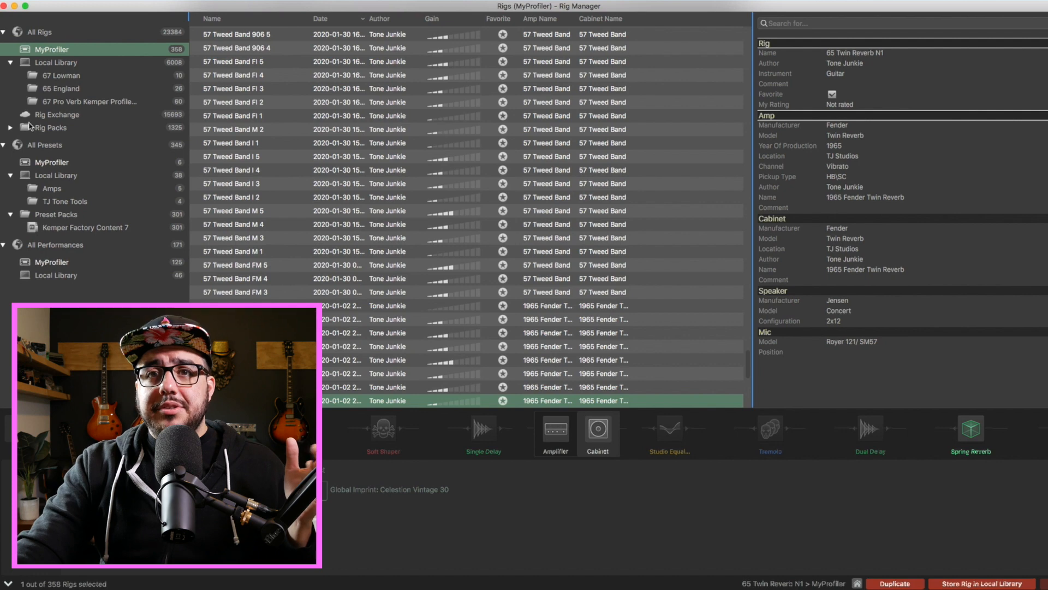
pyautogui.click(61, 75)
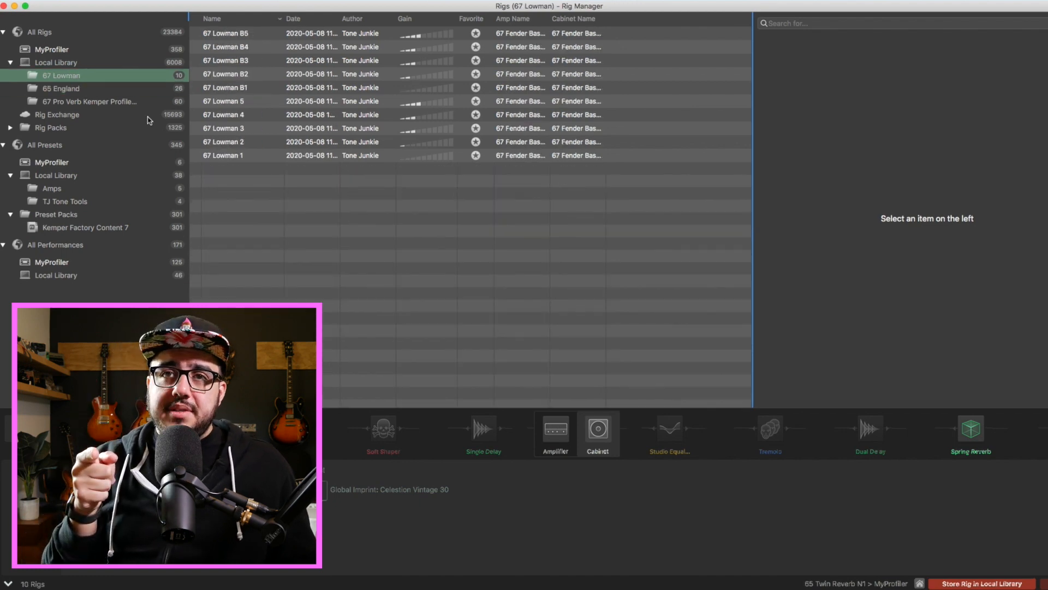
pyautogui.moveTo(147, 120)
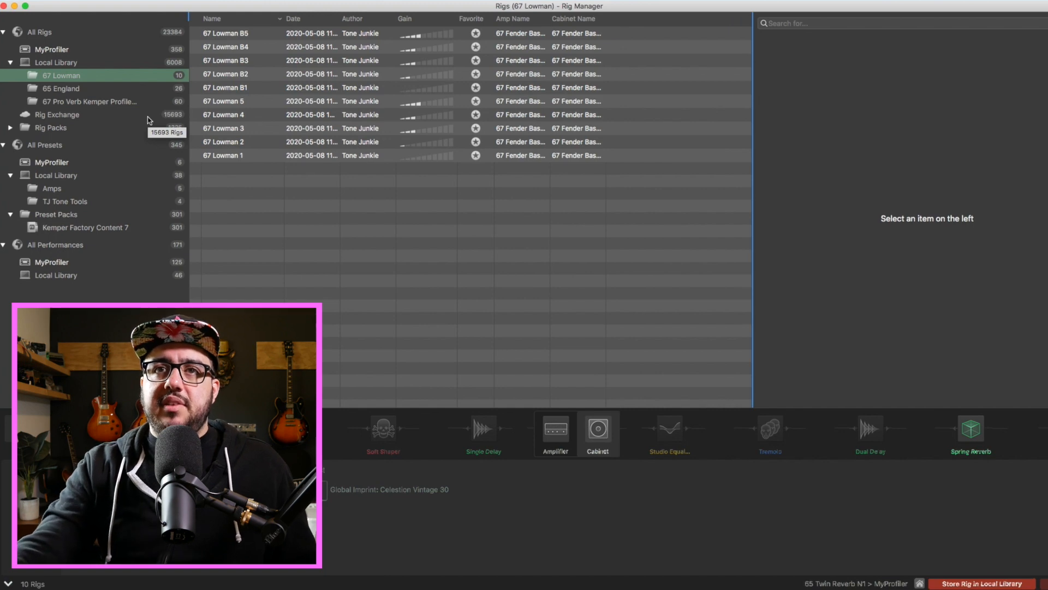
# - Shorten the Pro Verb pack folder's name to '67 Pro Verb' and view its 60 rigs
pyautogui.click(89, 101)
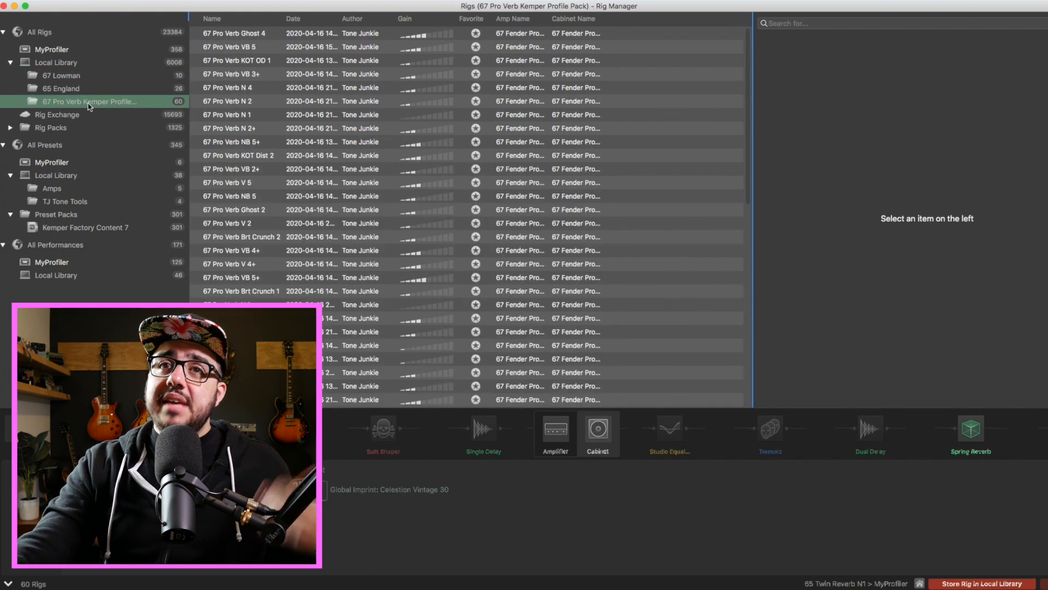
pyautogui.doubleClick(90, 101)
pyautogui.write('67 Pro Verb')
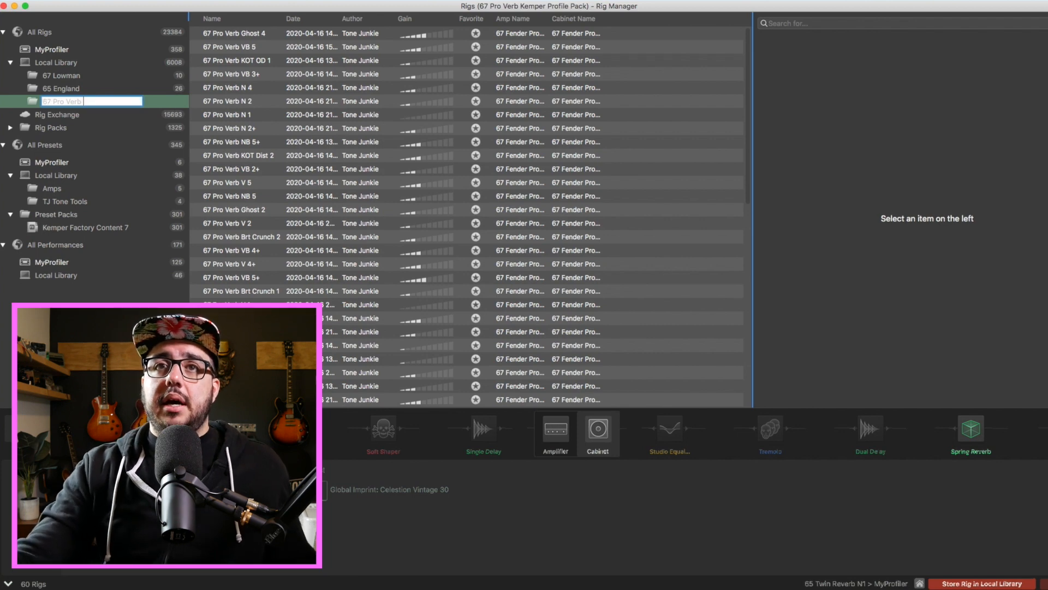
pyautogui.click(60, 87)
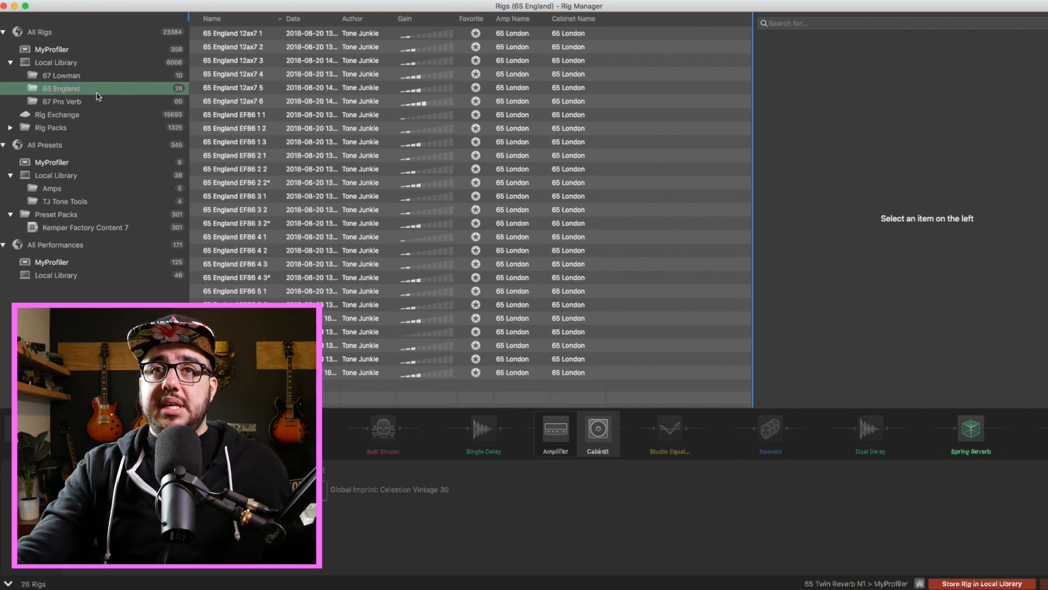
pyautogui.click(65, 101)
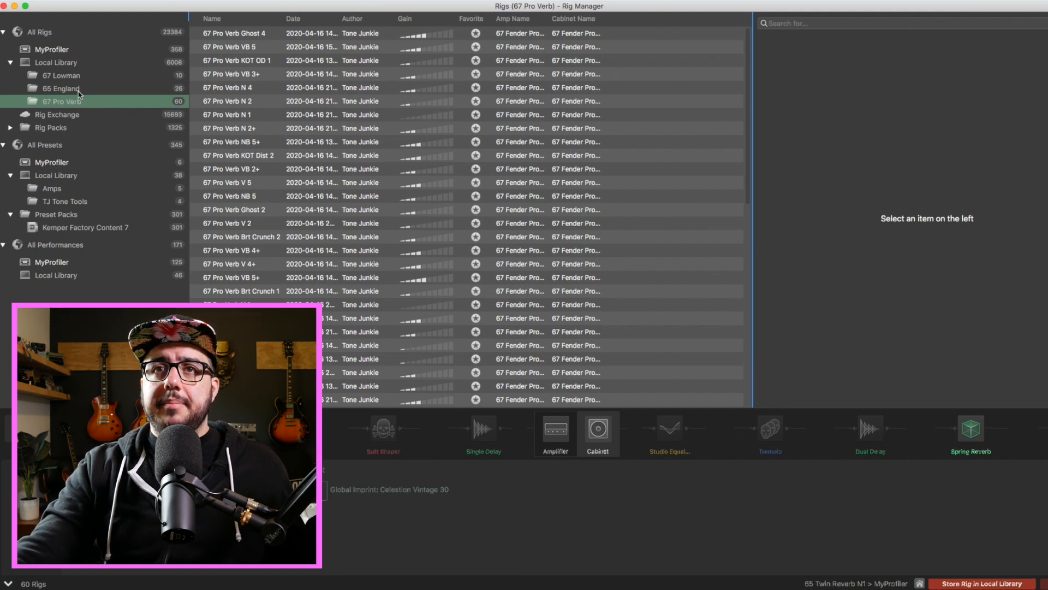
pyautogui.moveTo(80, 104)
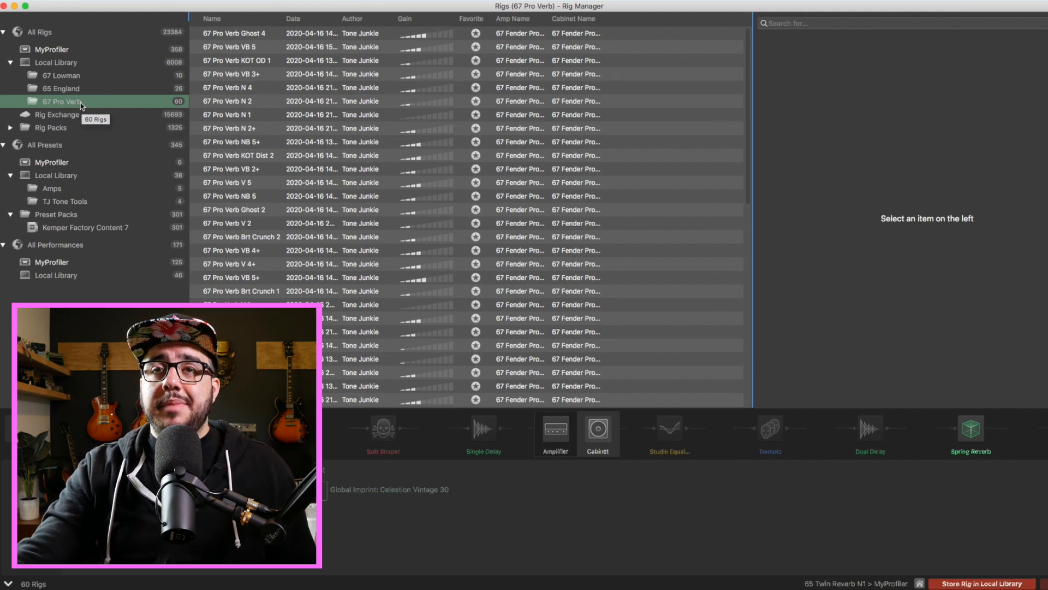